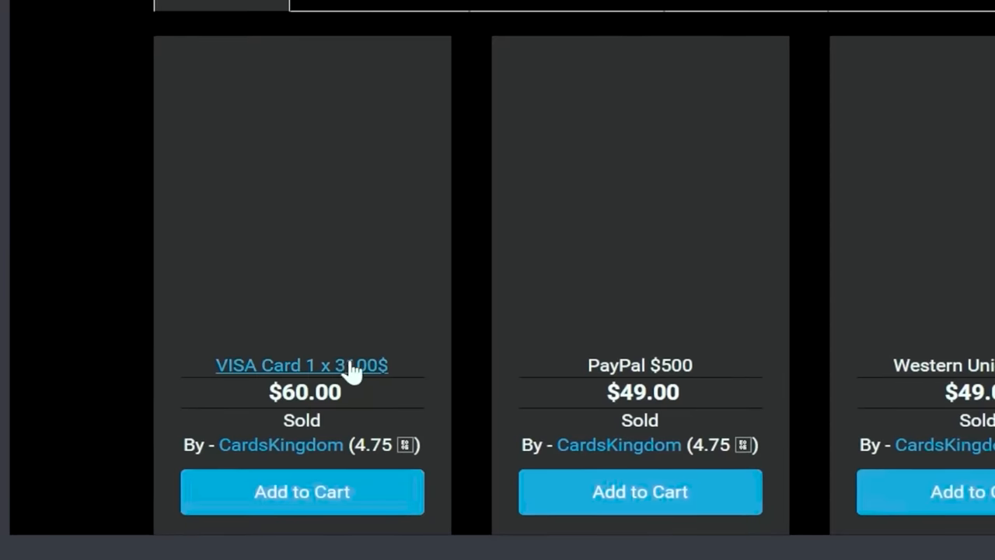
Step: Proceed from the Cash Money $1000 cart to the BlackMart checkout form
scroll(up, 3)
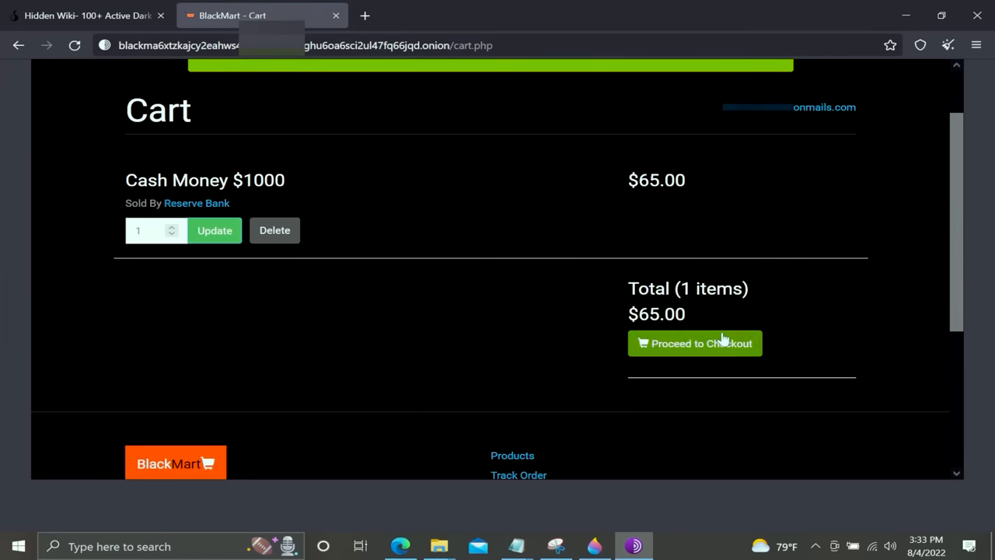
click(694, 343)
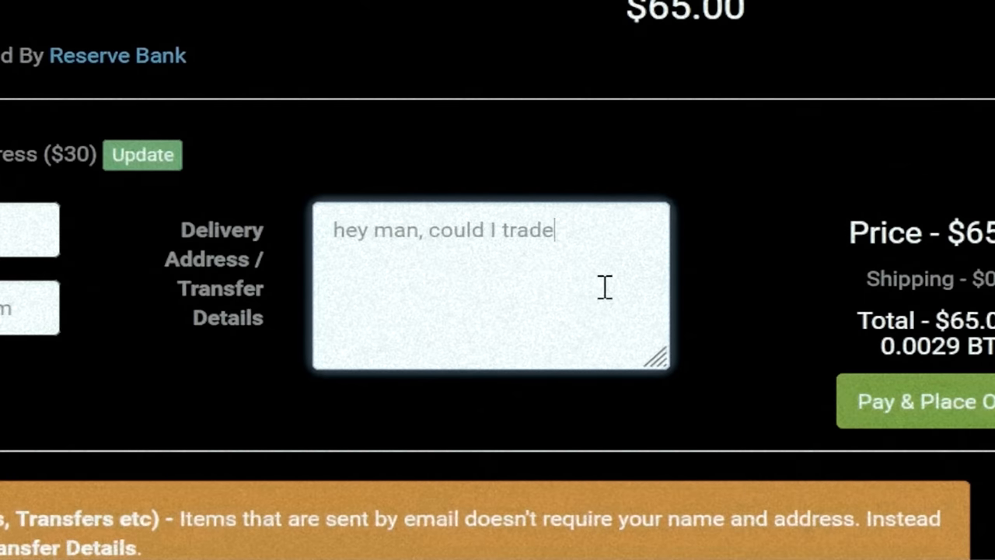
scroll(up, 3)
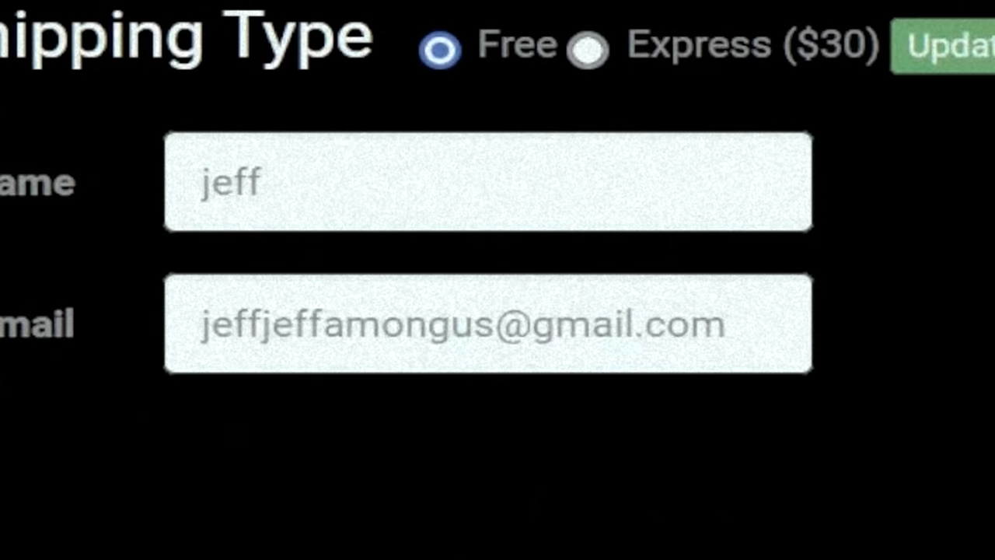